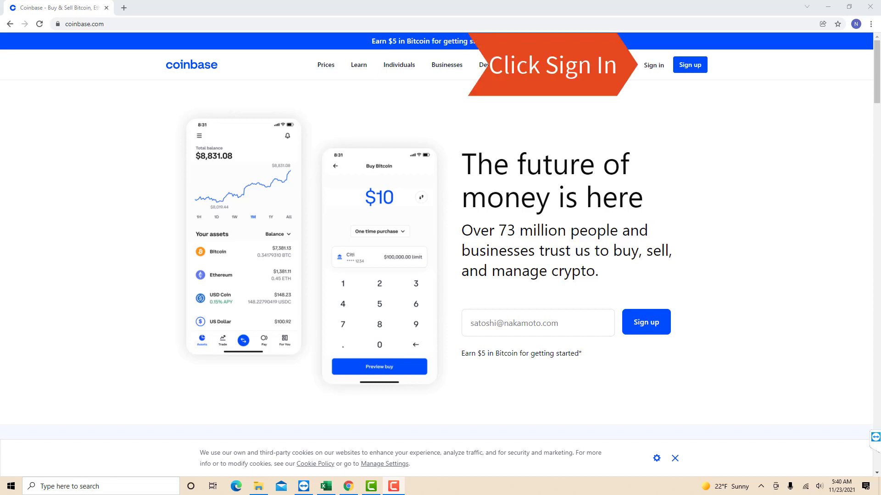
- Go to the account sign-in page from the Coinbase homepage
click(653, 65)
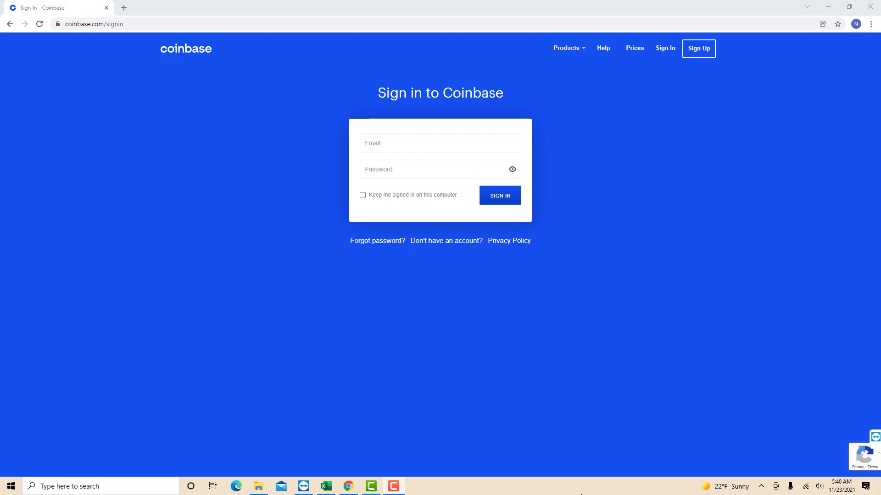
- Sign in with email and password to reach the $0.83 assets dashboard
click(499, 194)
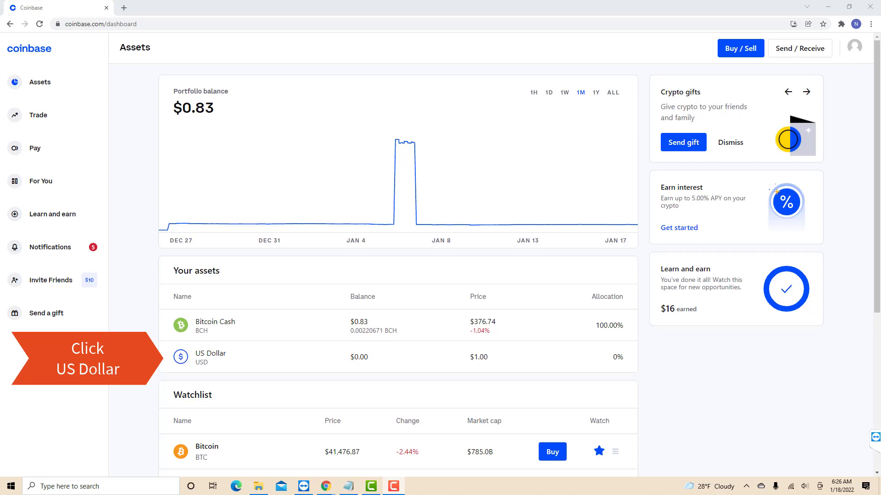
- Open the US Dollar wallet showing its $0.00 balance and transaction history
click(211, 357)
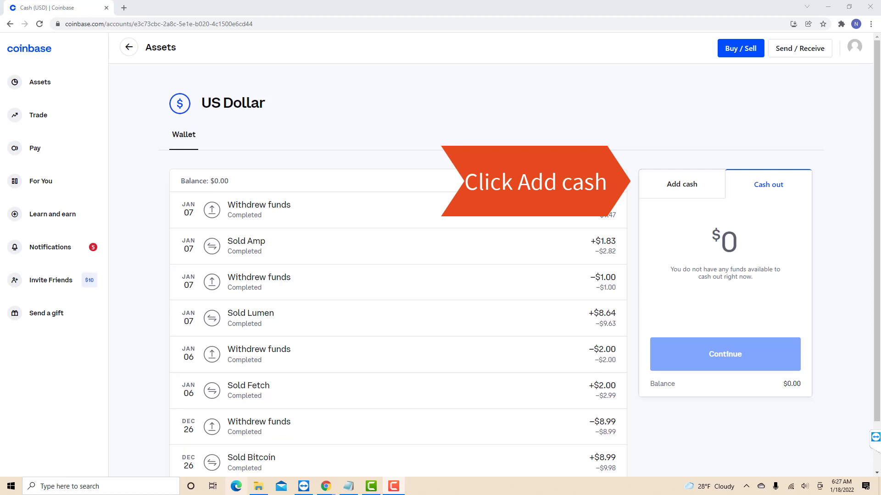
- Set up an $11 online deposit from the Fifth Third Bank account and reach its confirmation summary
click(680, 184)
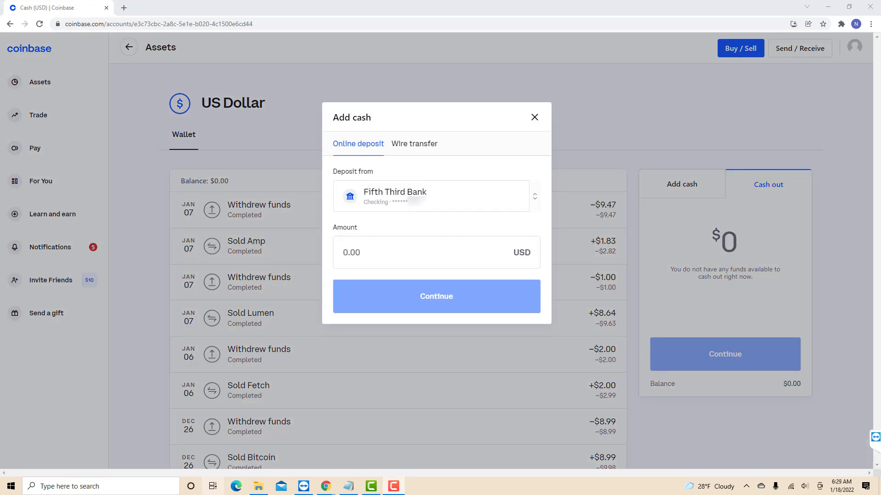
mouse_move(212, 486)
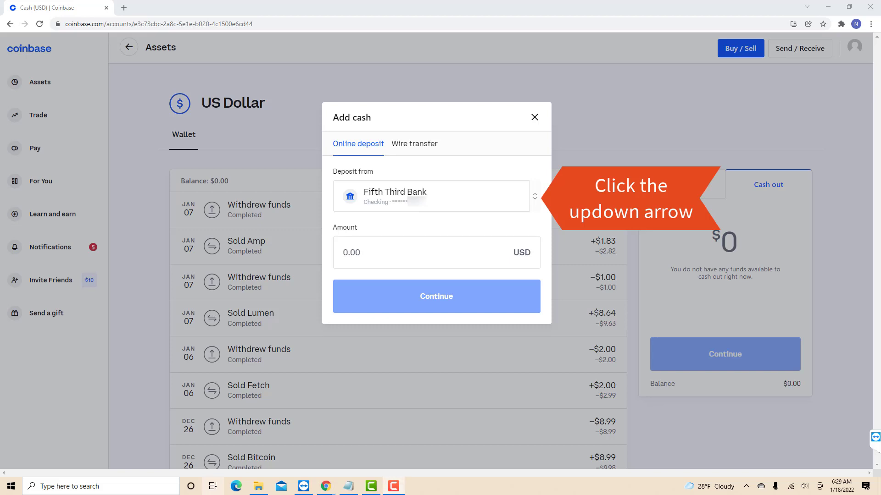
mouse_move(212, 486)
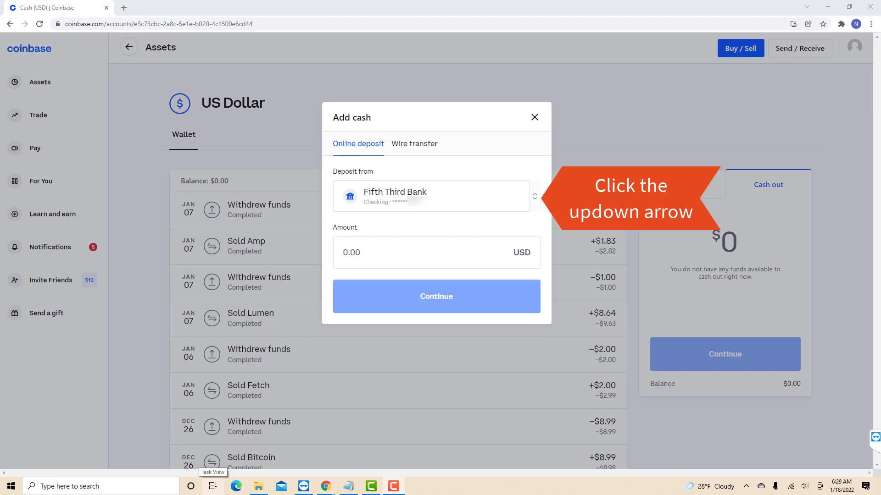
click(534, 196)
text(11)
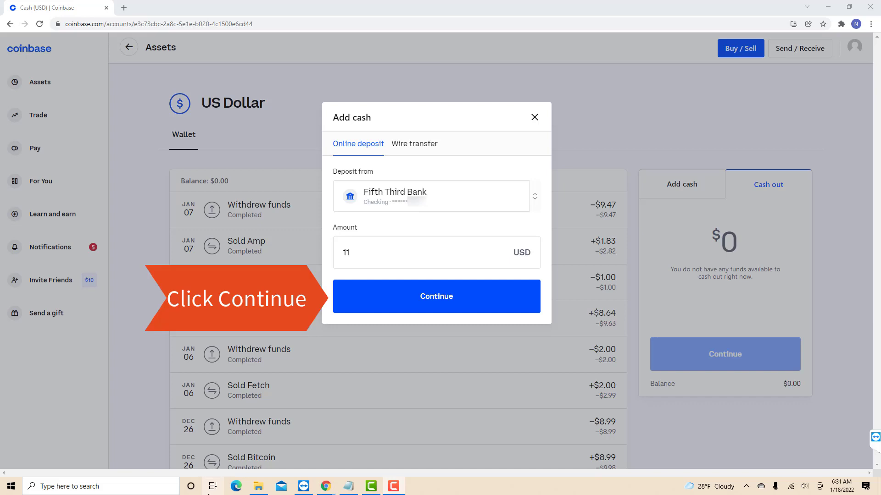
click(437, 297)
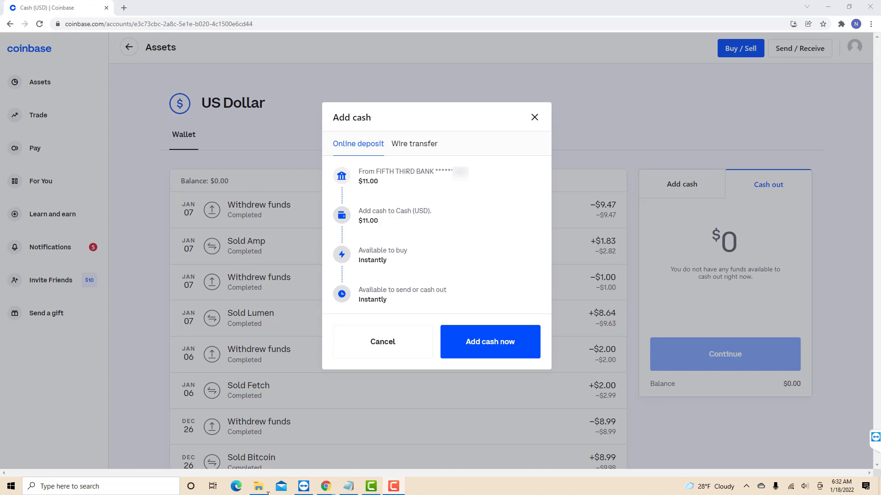